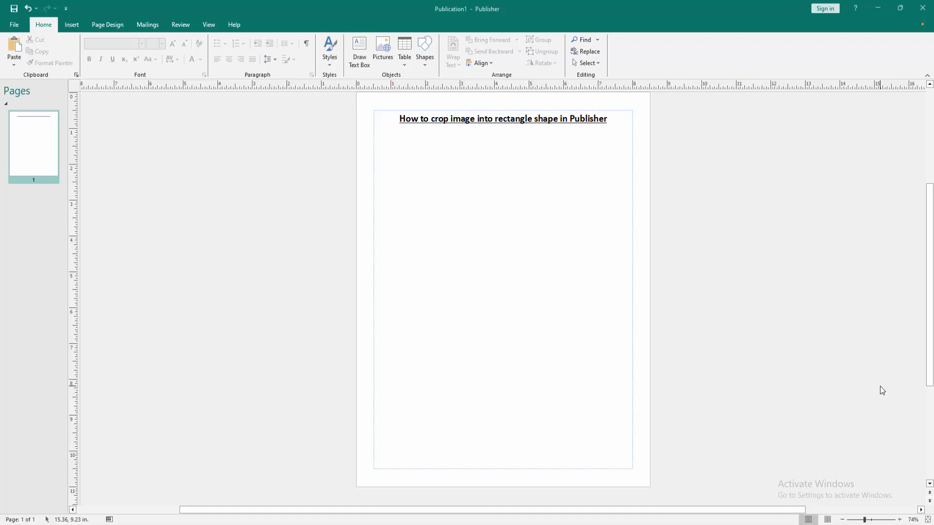
- Insert the leaf photo IMG_5323 onto the page beneath the title
click(71, 24)
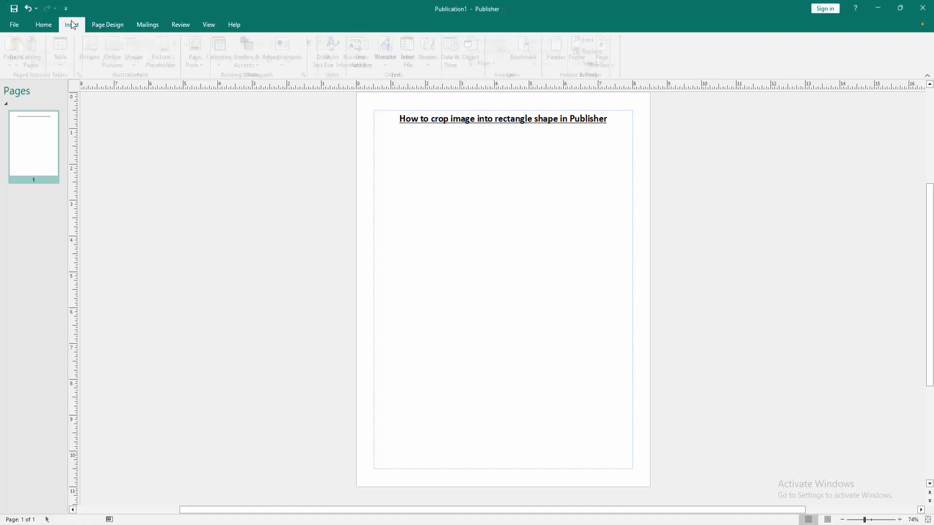
click(89, 51)
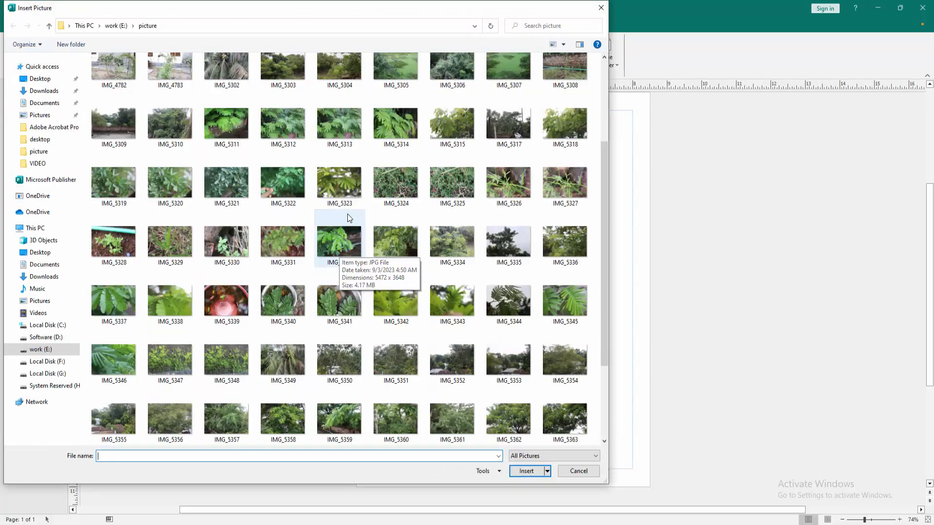
click(339, 182)
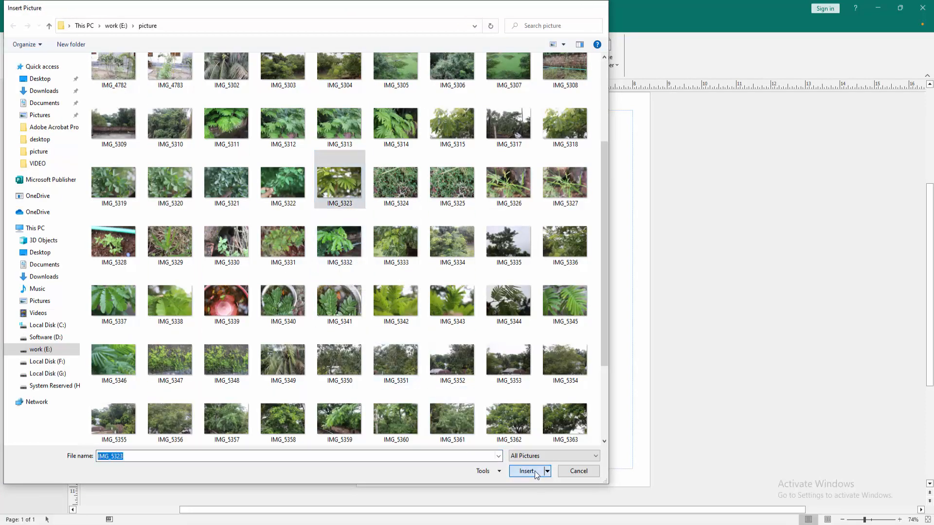
click(526, 471)
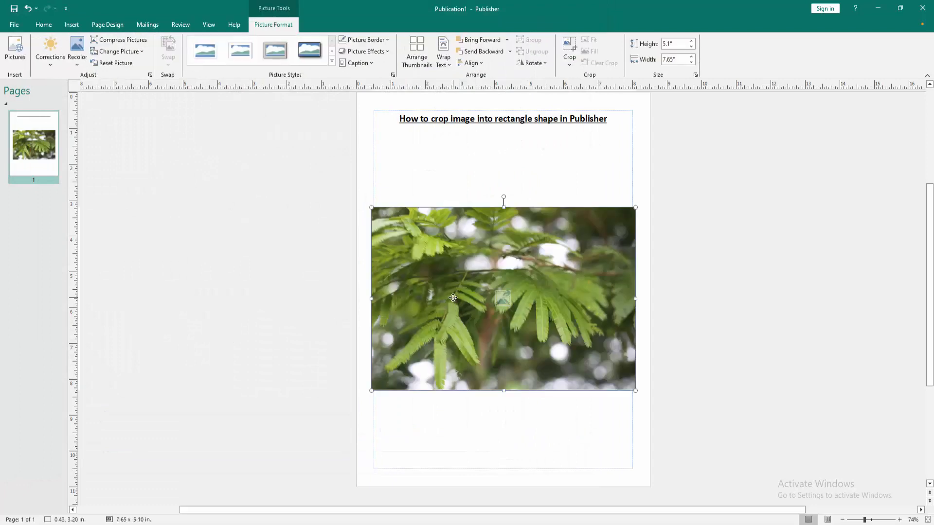
mouse_move(284, 29)
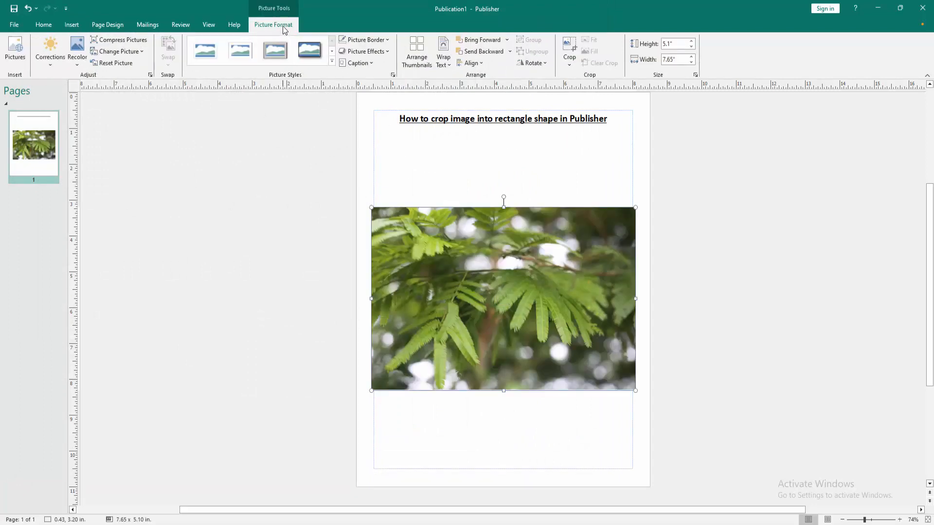
- Switch to the photo's formatting options to reach the Crop to Shape gallery
click(569, 52)
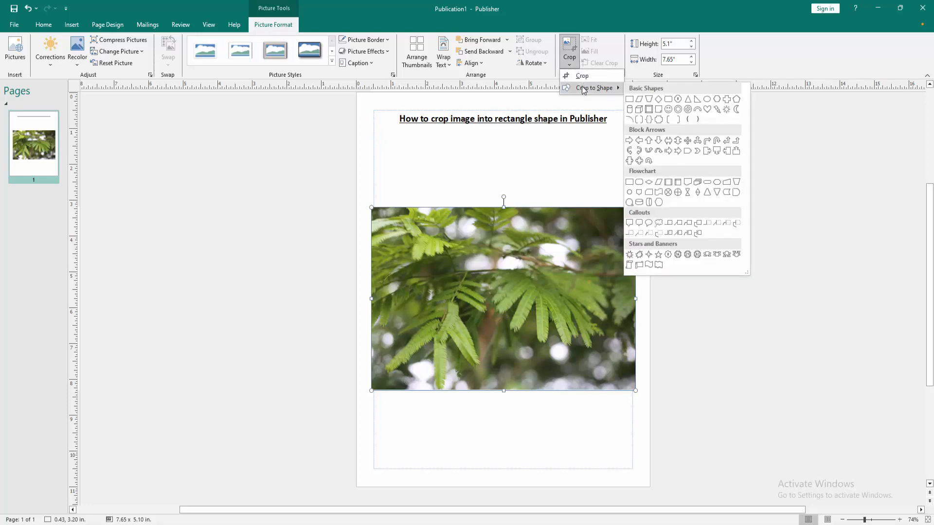
mouse_move(715, 175)
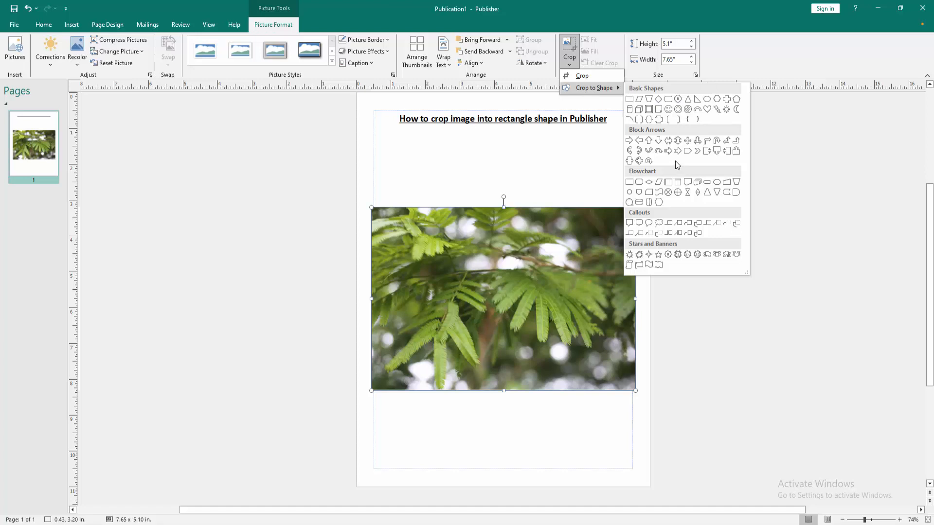
mouse_move(630, 99)
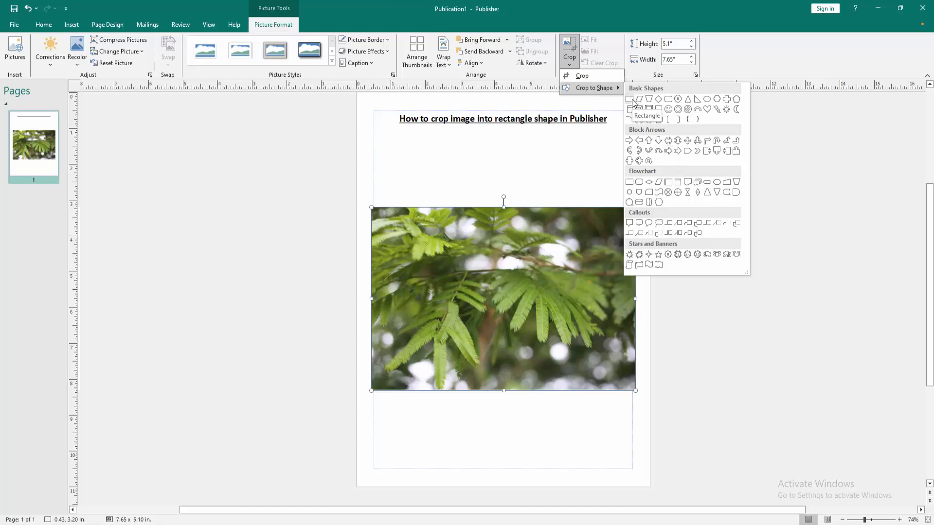
- Apply the Rectangle crop shape, finish cropping to about 6.09 by 4.21 inches, and reselect the photo
click(630, 100)
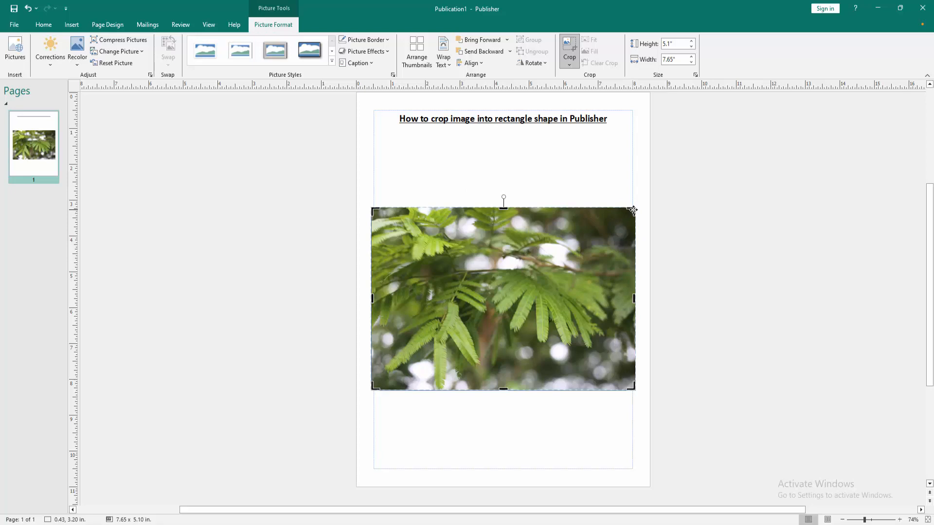
click(740, 248)
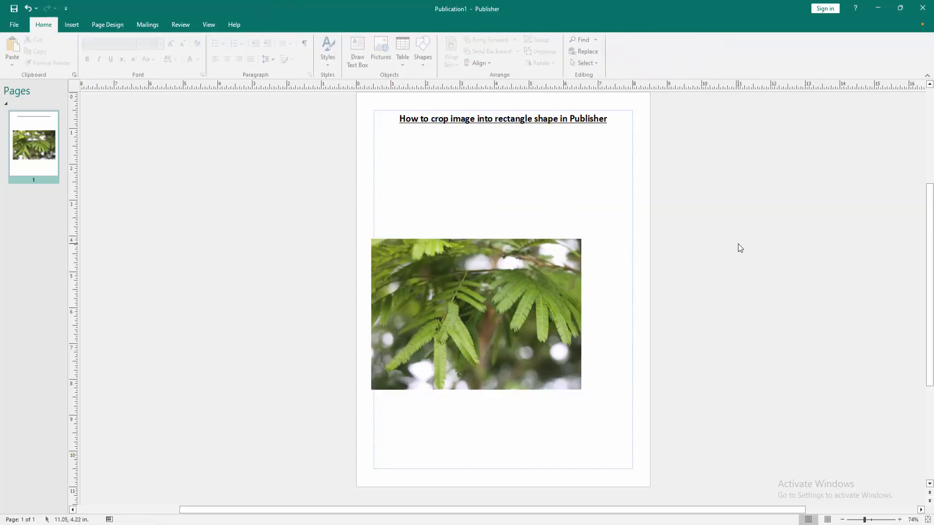
click(475, 313)
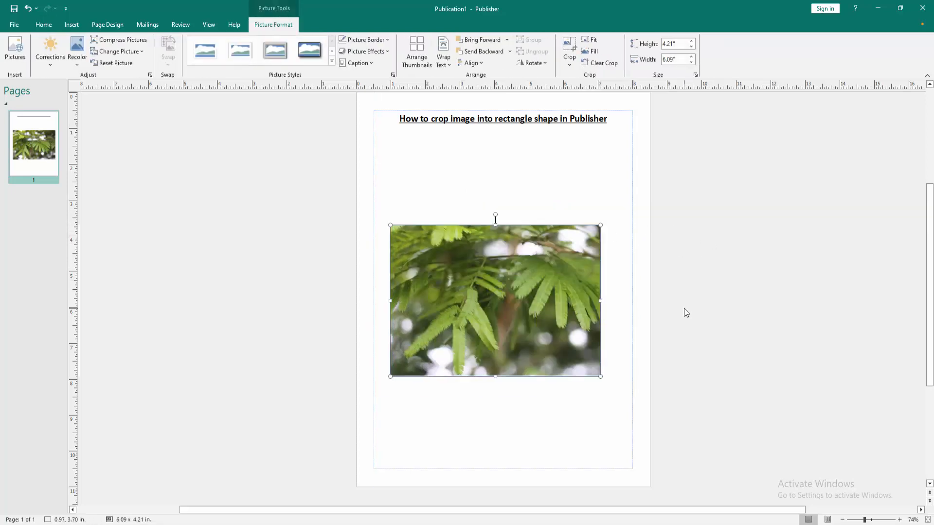